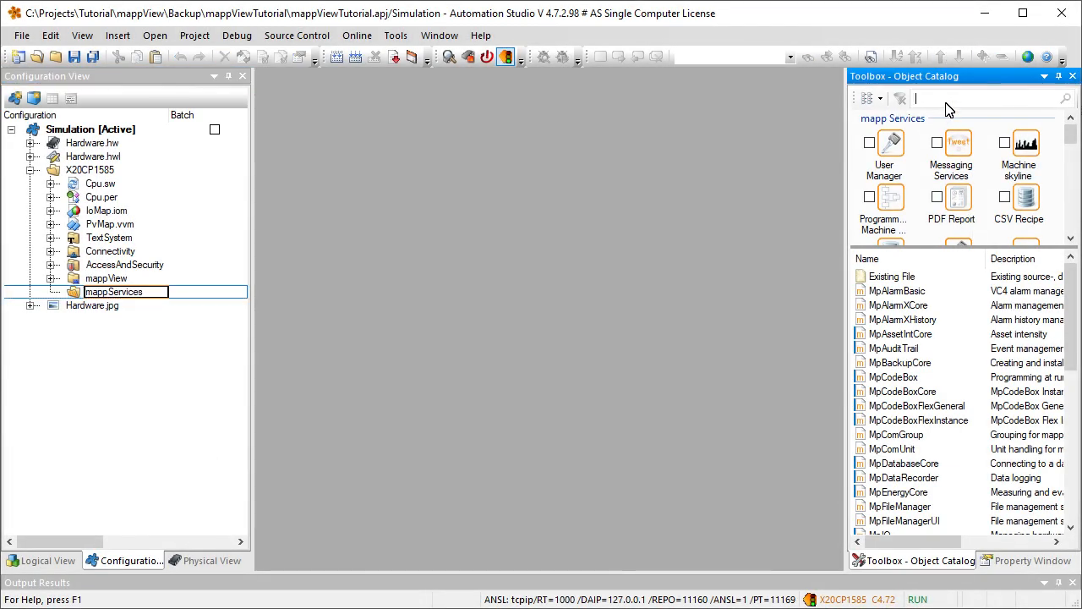
Add MpBackupCore from the catalog search and open Config.mpbackupcore for editing
type("MpBackup")
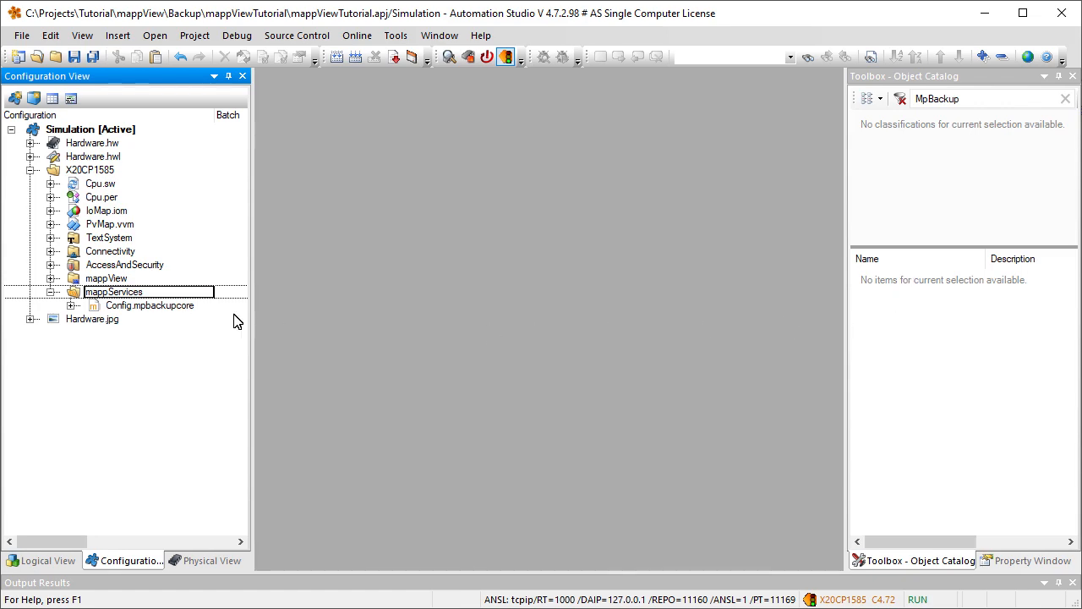
double_click(149, 305)
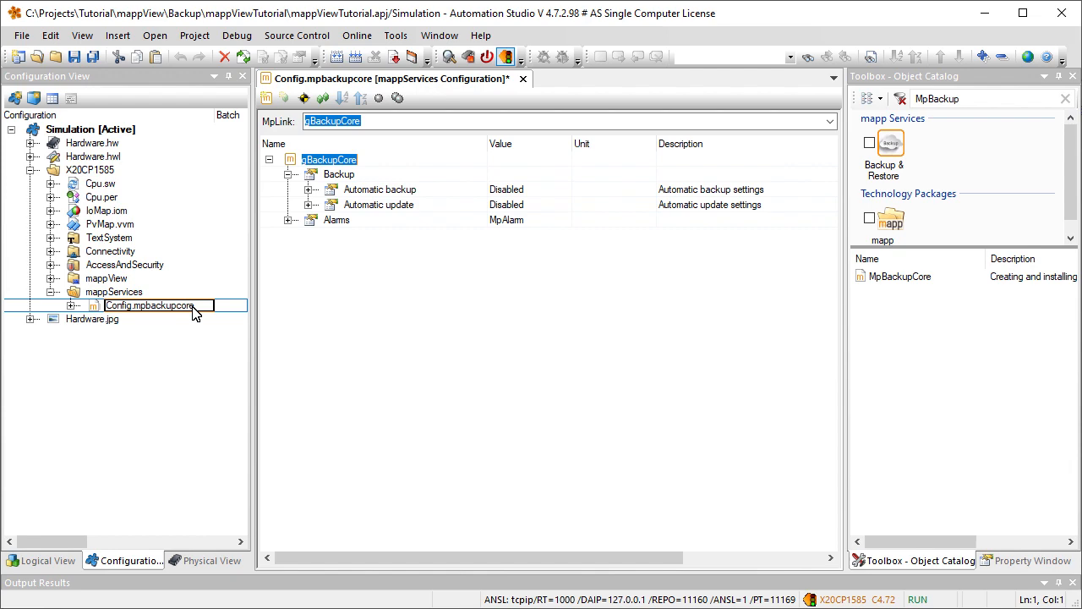
mouse_move(196, 315)
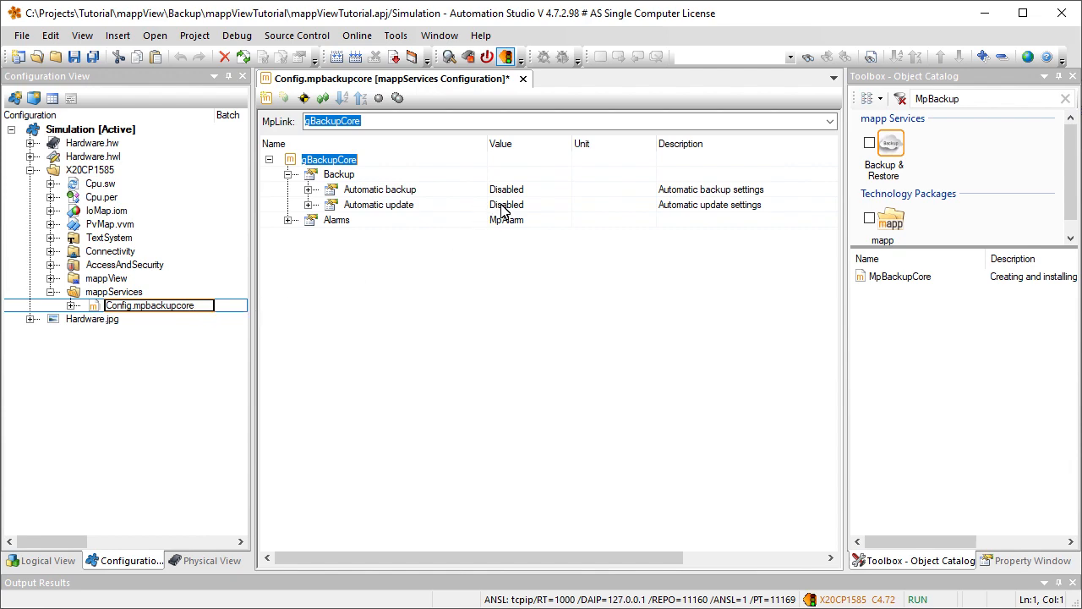
Set automatic update to Notify and enter FTP as the update device name
left_click(562, 204)
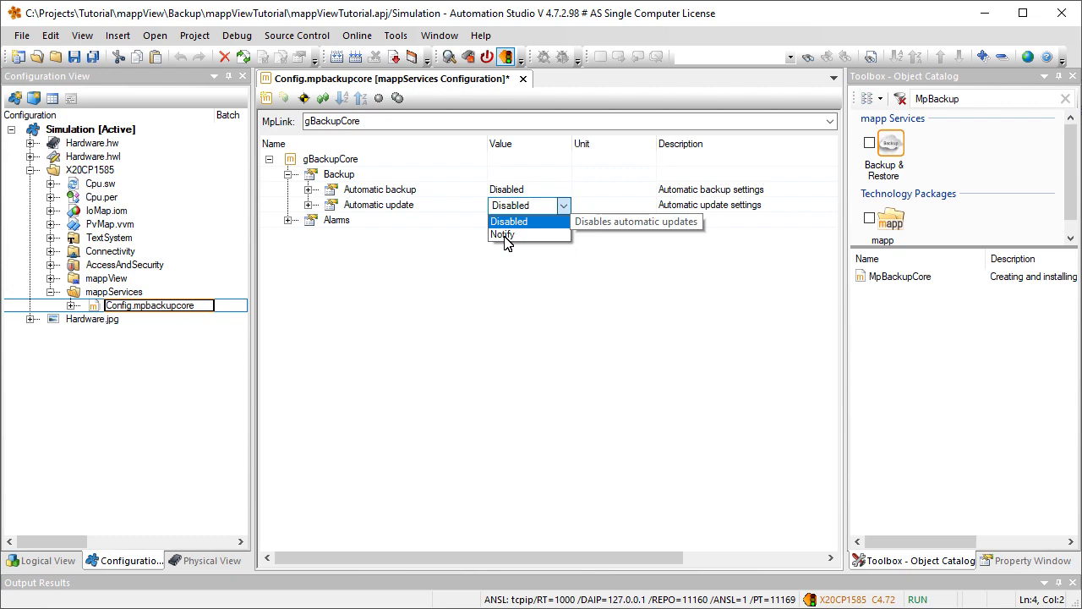
left_click(503, 234)
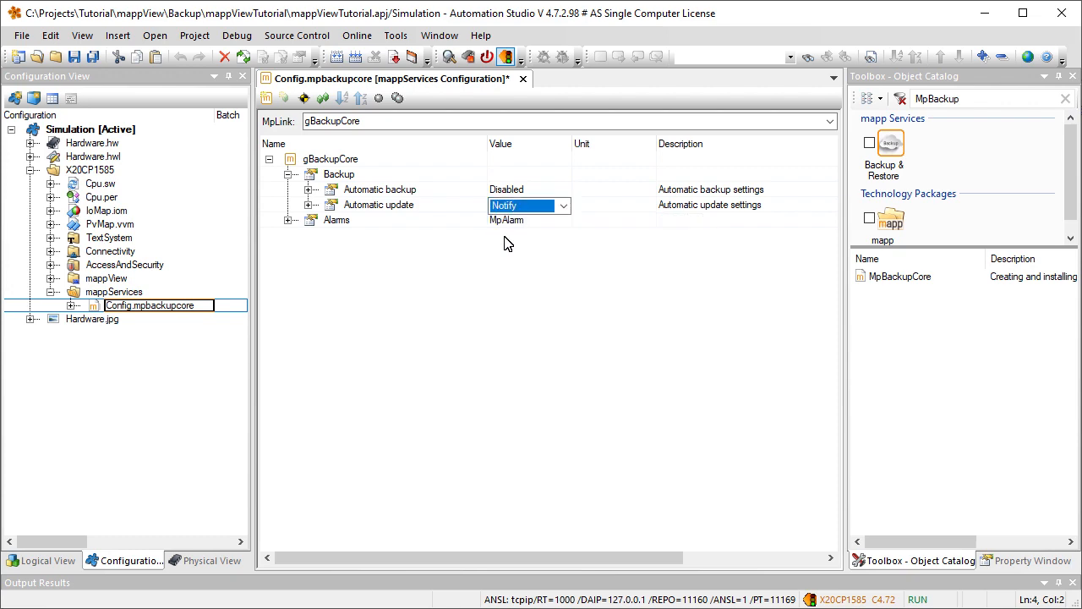
left_click(311, 205)
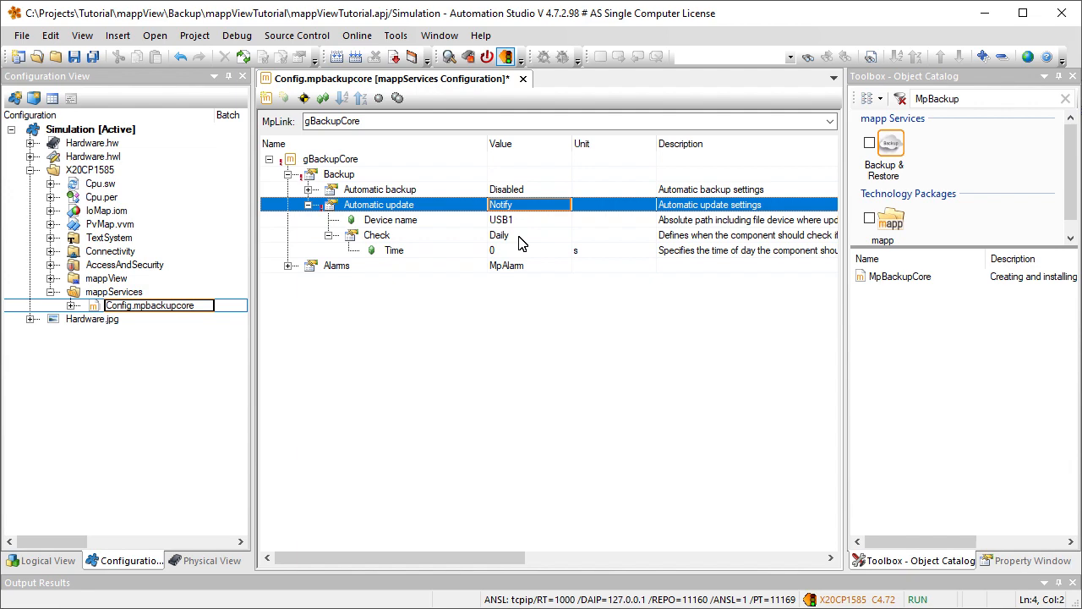
left_click(528, 220)
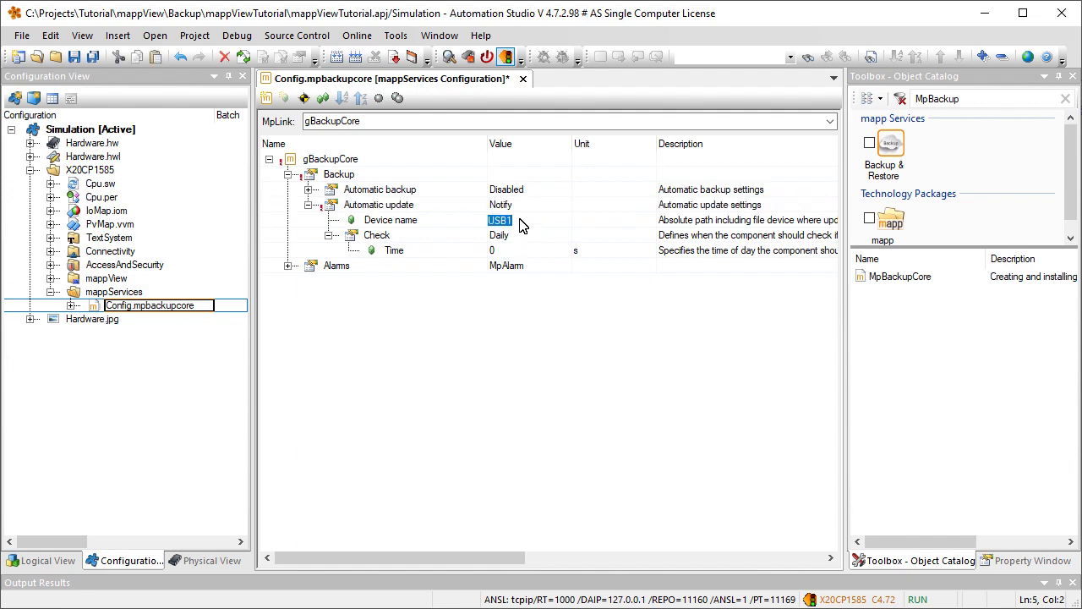
type("FTP")
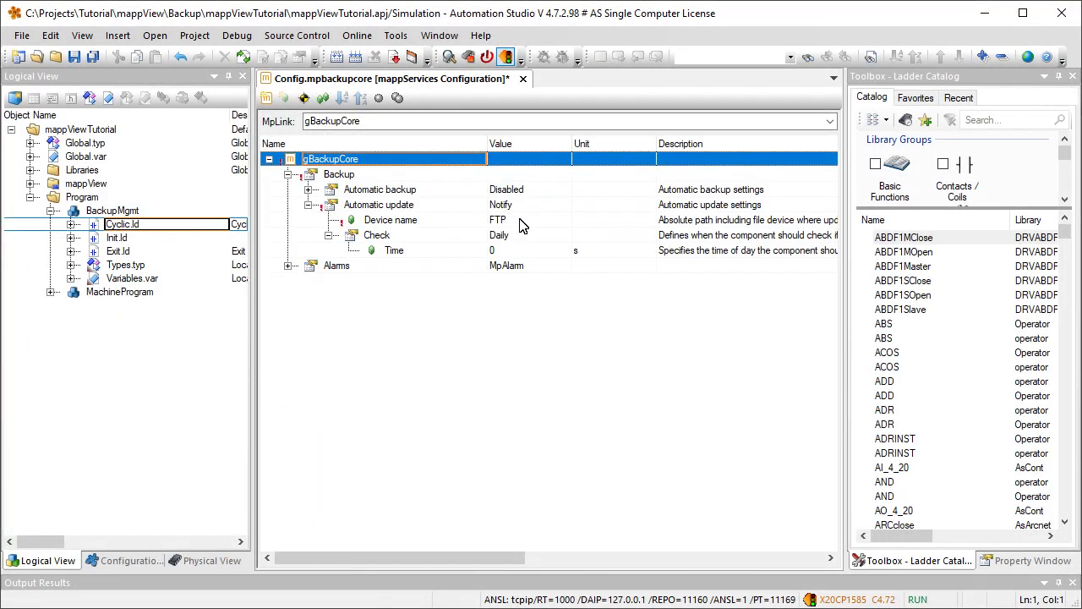
Set the update check to Weekly on Wednesday at time 21600
left_click(562, 235)
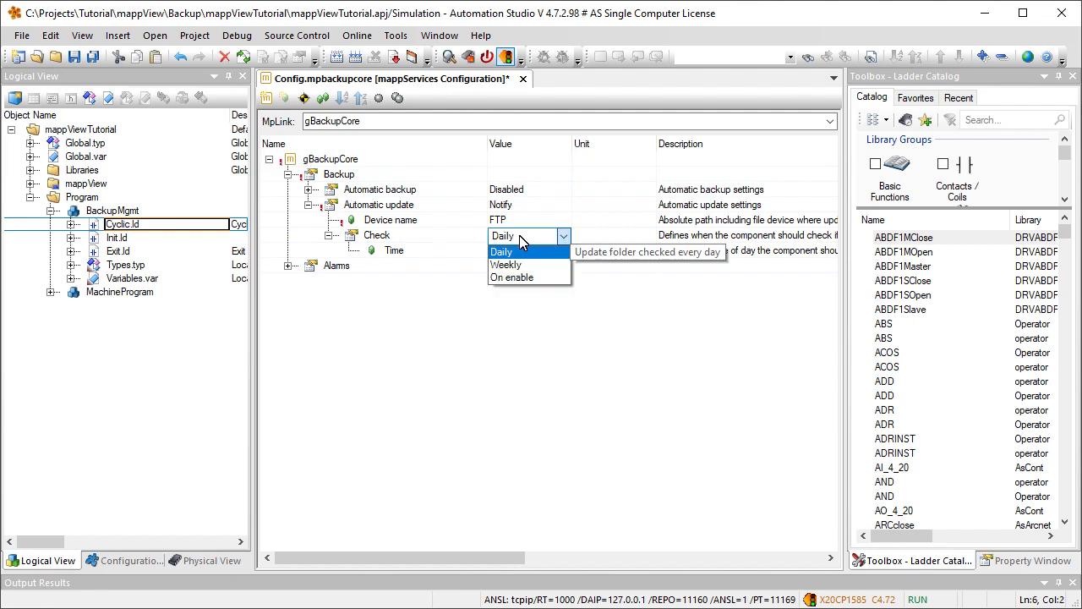
left_click(505, 263)
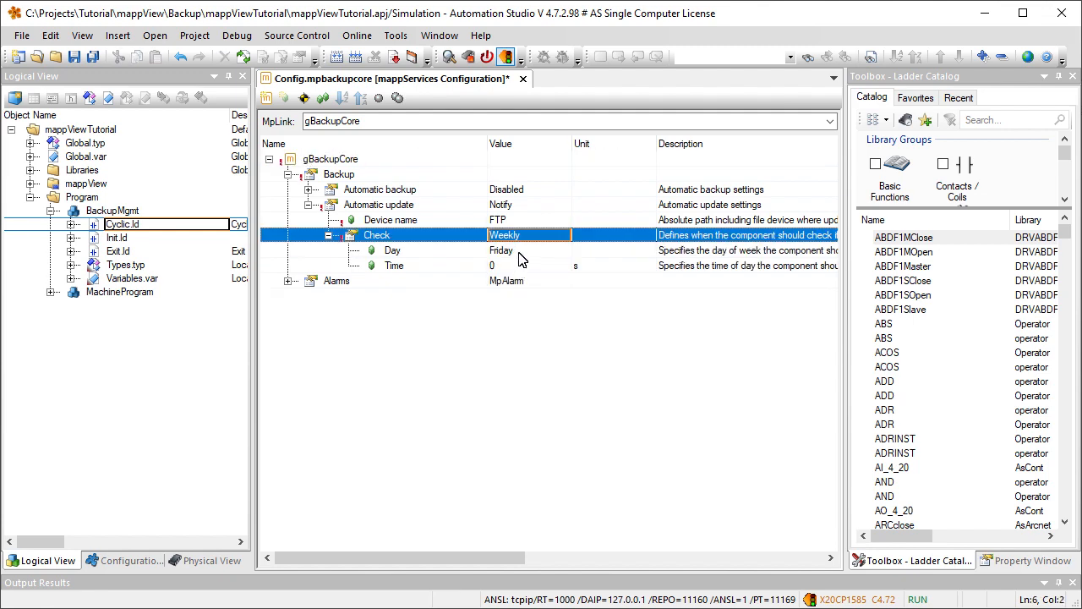
left_click(563, 251)
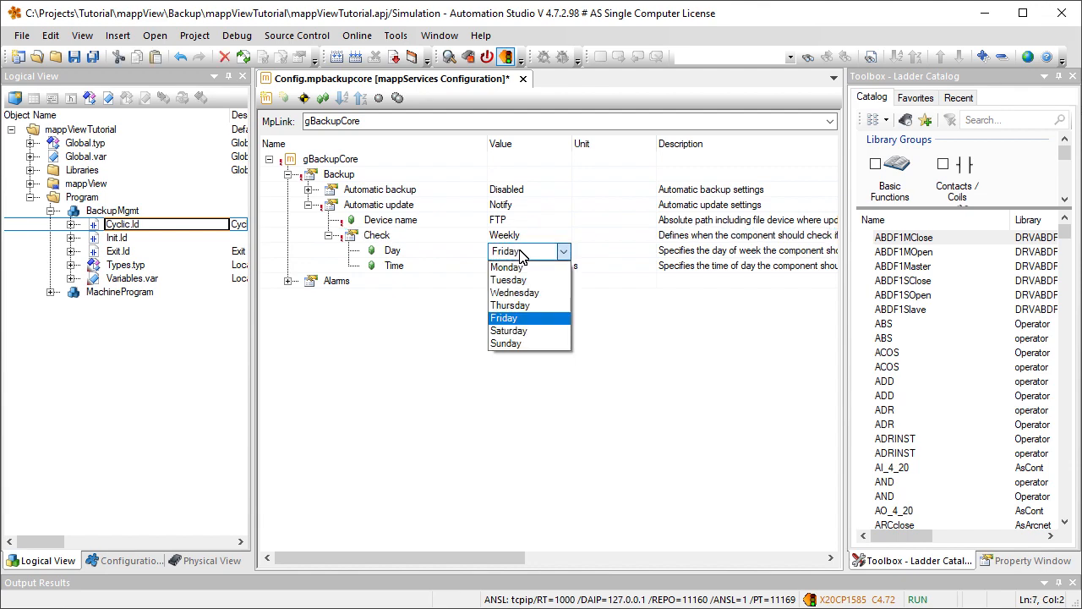
left_click(514, 291)
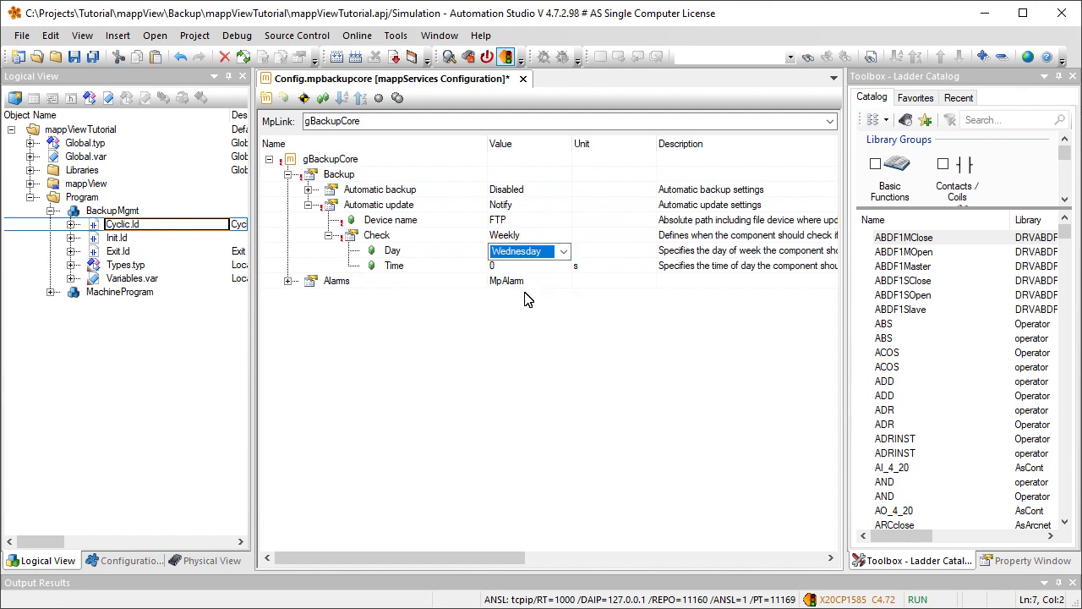
left_click(391, 250)
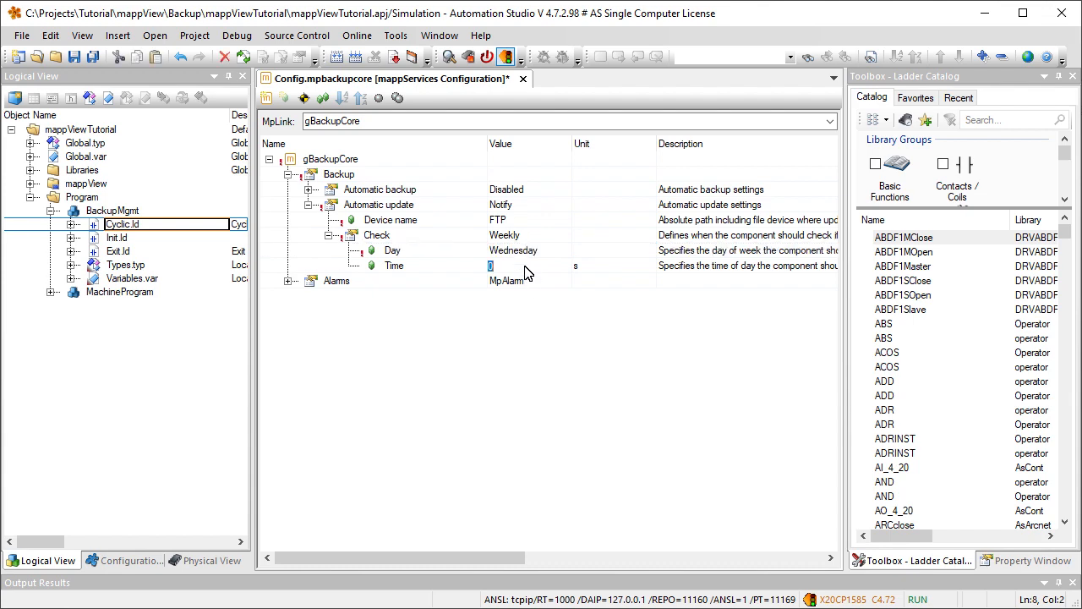
type("2160")
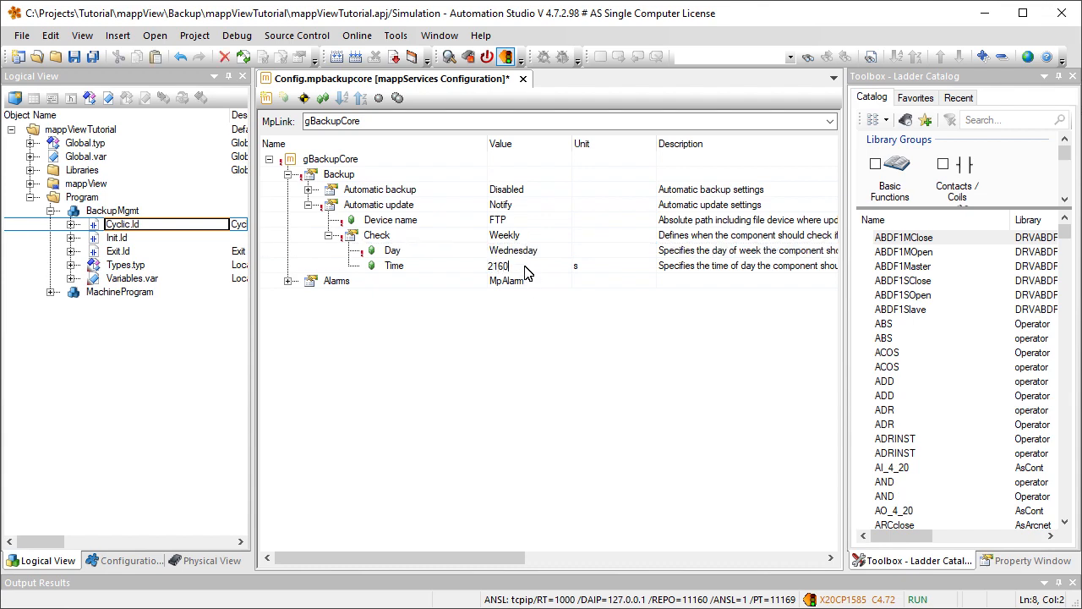
type("0")
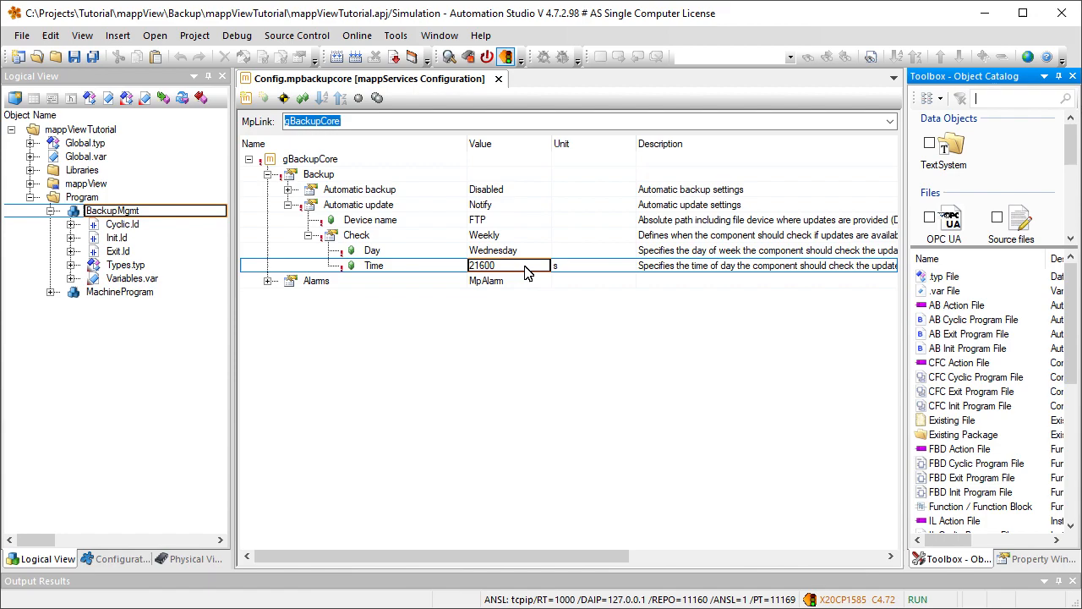
double_click(122, 224)
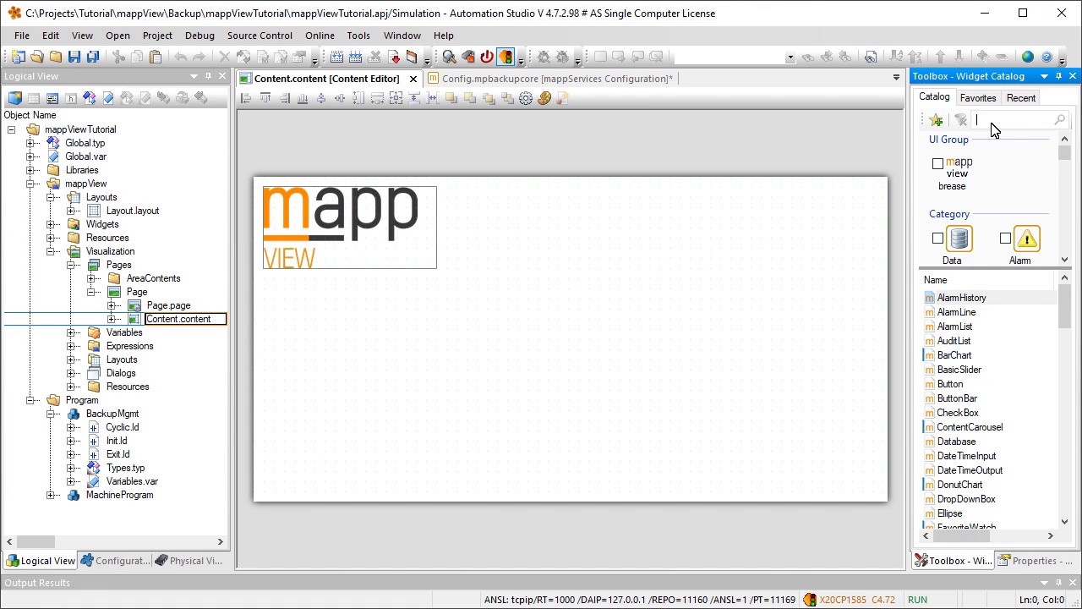
Add an 'Update available' GroupBox with visibility bound to MpBackupCore_0.Info.Automatic.Update.IsAvailable
type("Groupbo")
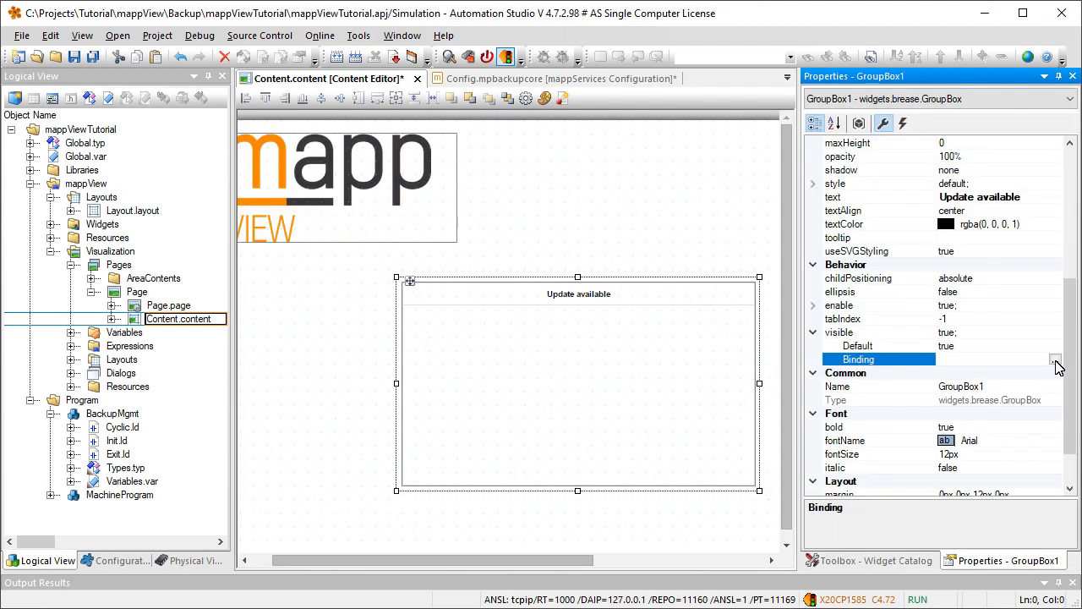
left_click(1054, 359)
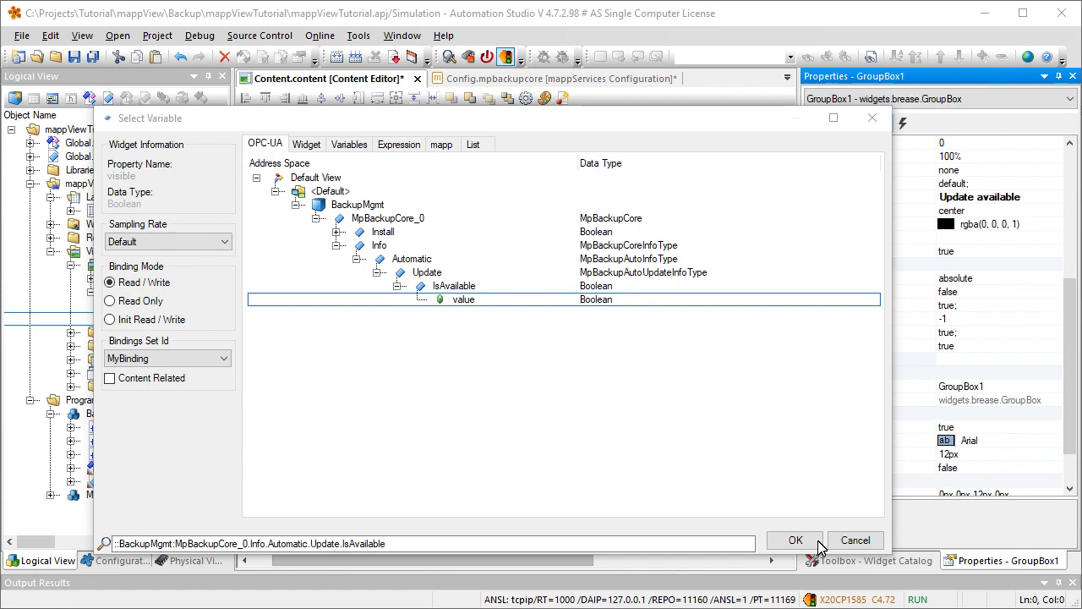
left_click(794, 540)
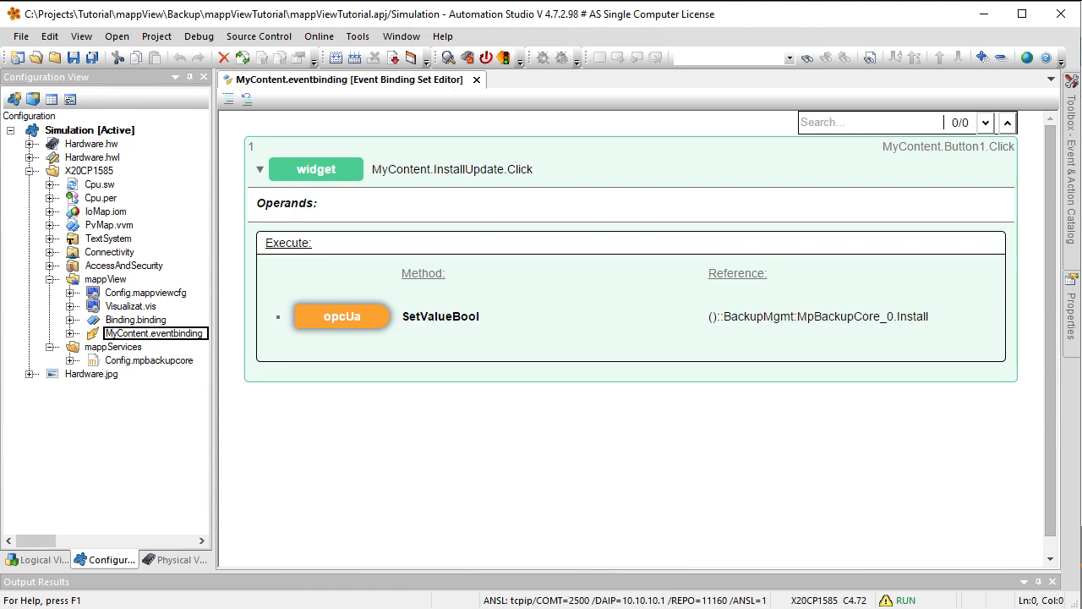
mouse_move(513, 167)
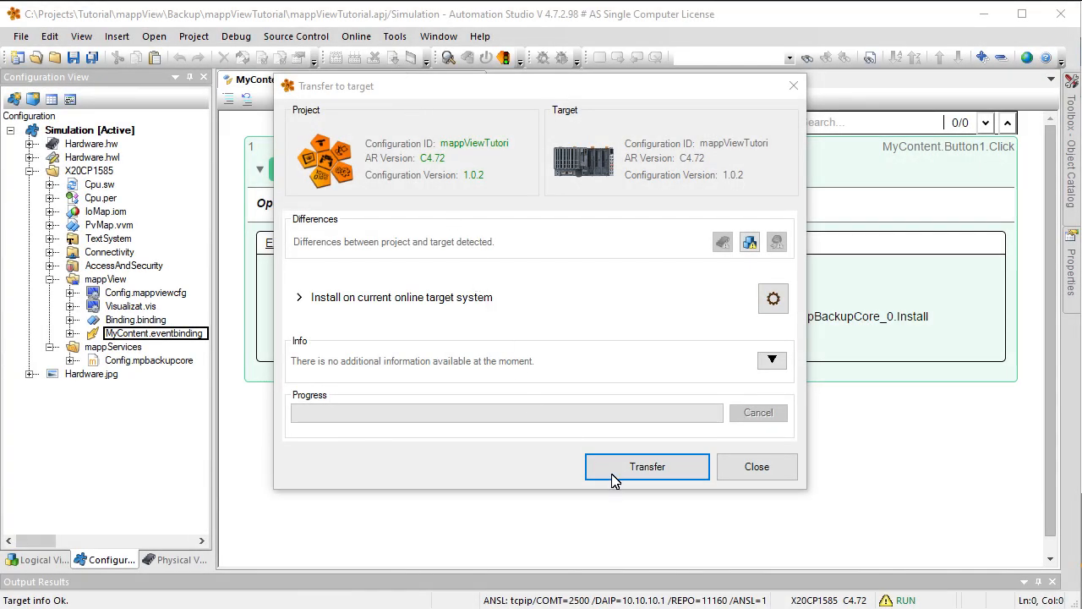
Transfer the project to the target and close the finished install dialog
left_click(647, 466)
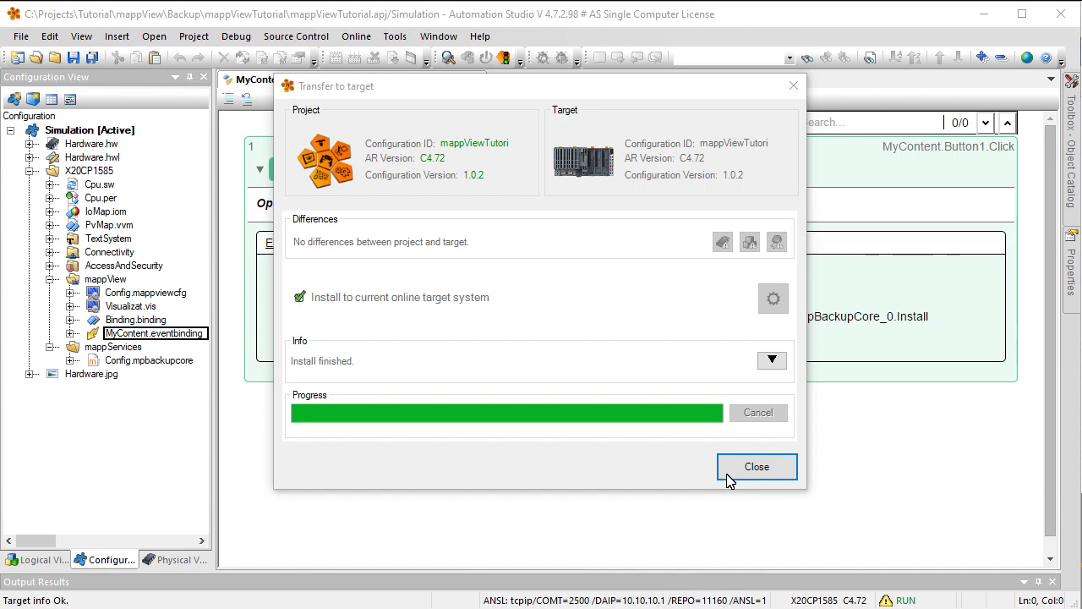
left_click(755, 466)
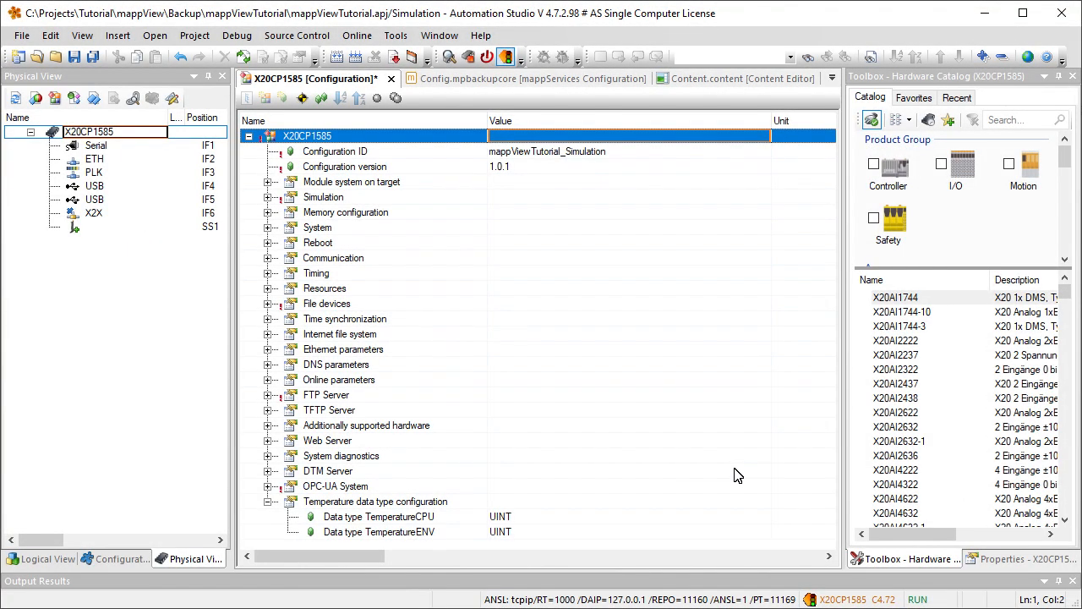
mouse_move(520, 175)
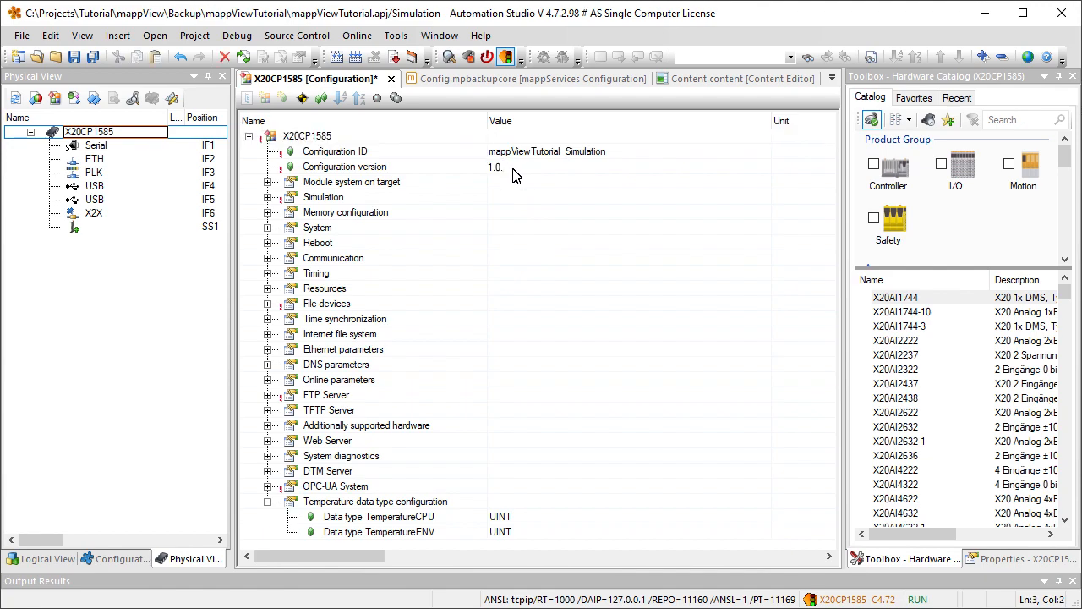
Change the X20CP1585 configuration version from 1.0.1 to 1.0.2
type("2")
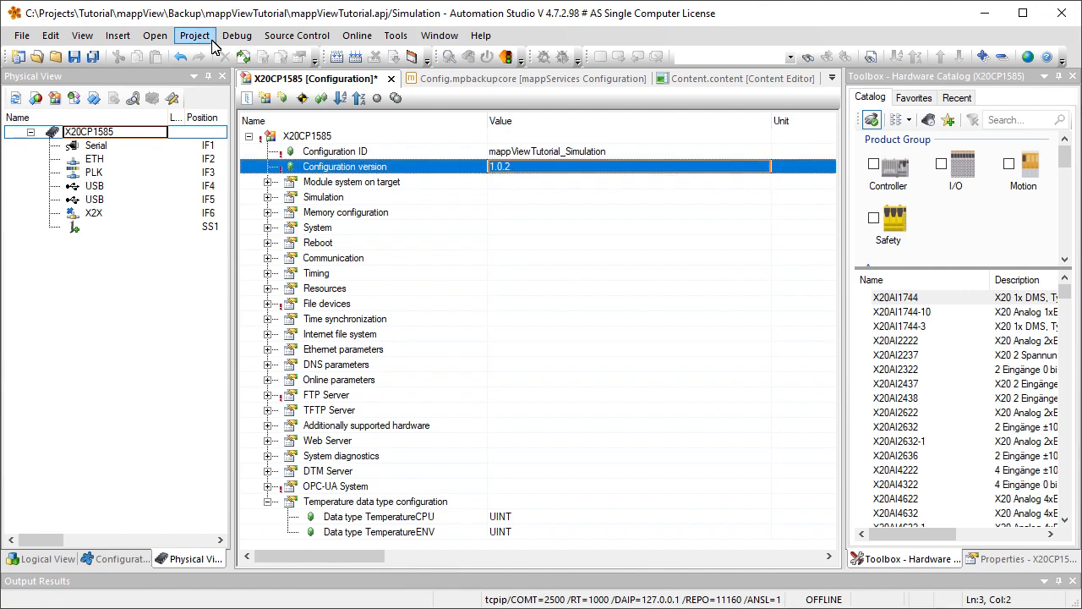
Generate a project installation package into the Desktop\Backup folder
left_click(195, 36)
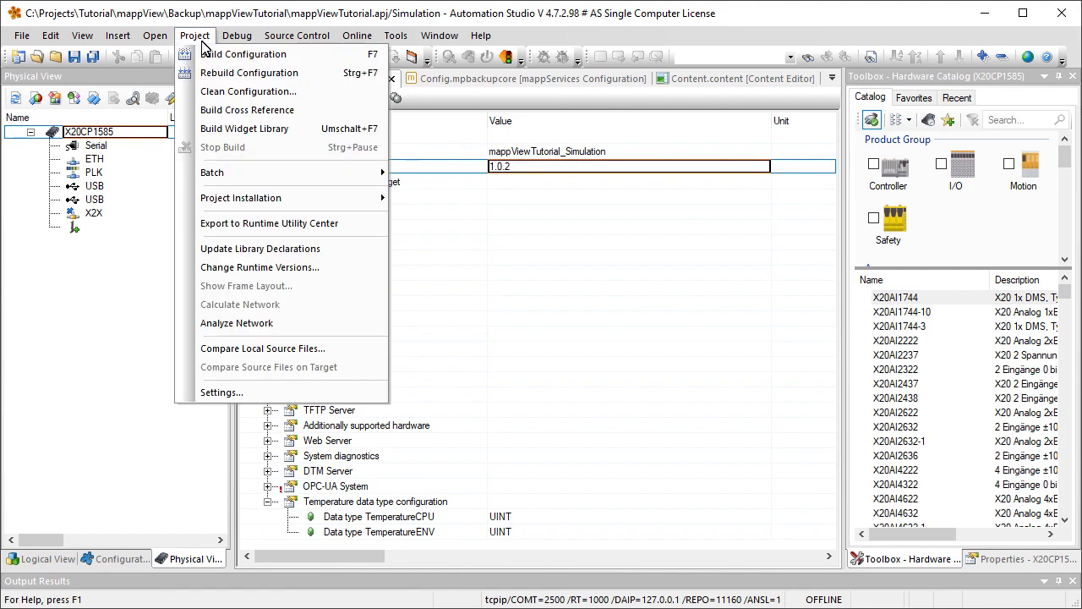
mouse_move(272, 202)
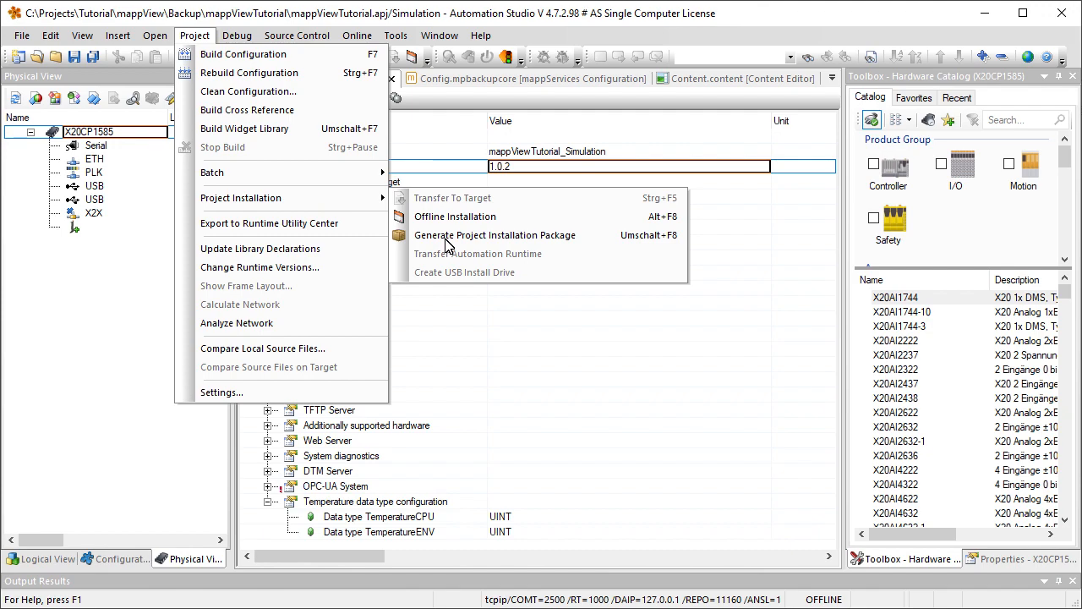
left_click(494, 235)
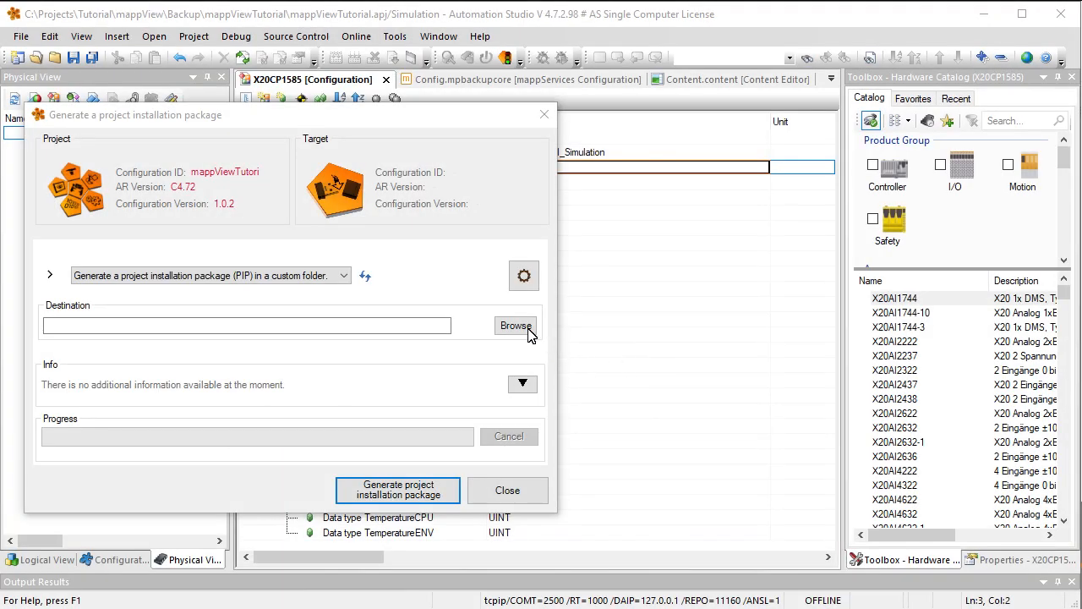
left_click(515, 325)
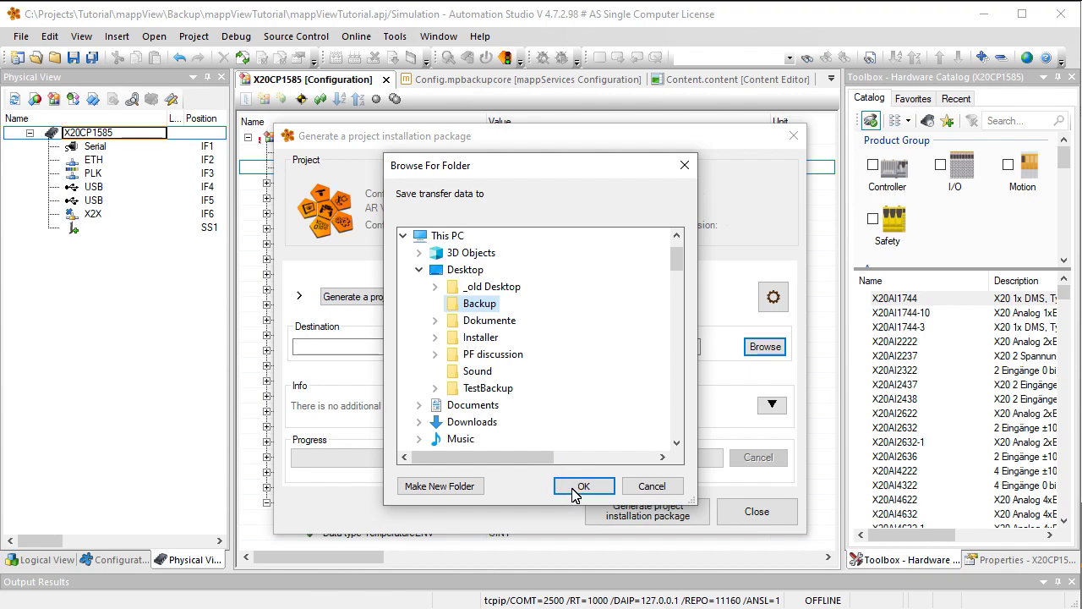
left_click(584, 485)
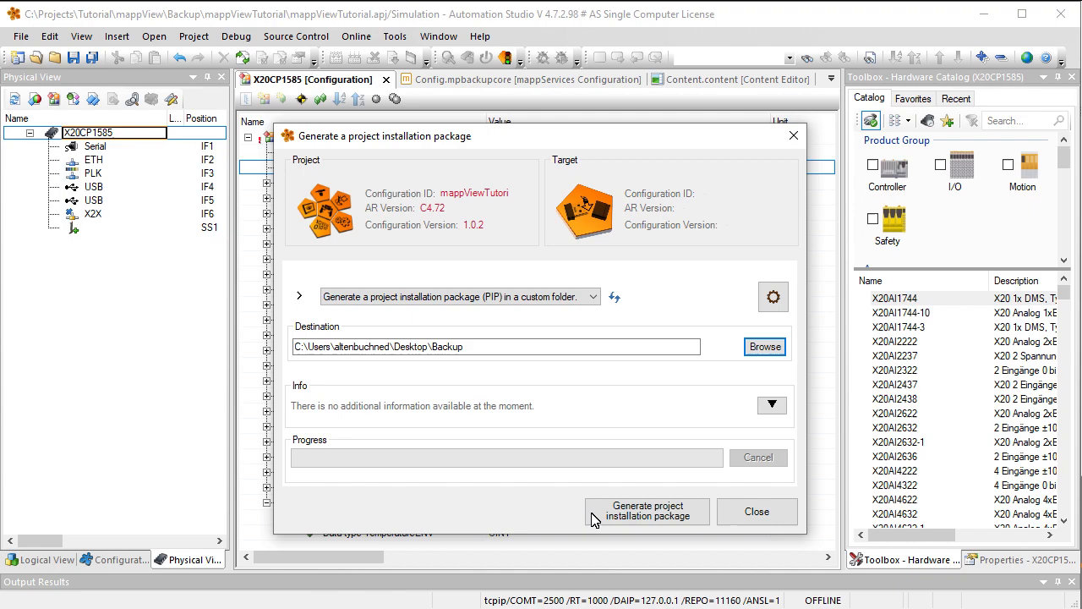
left_click(646, 510)
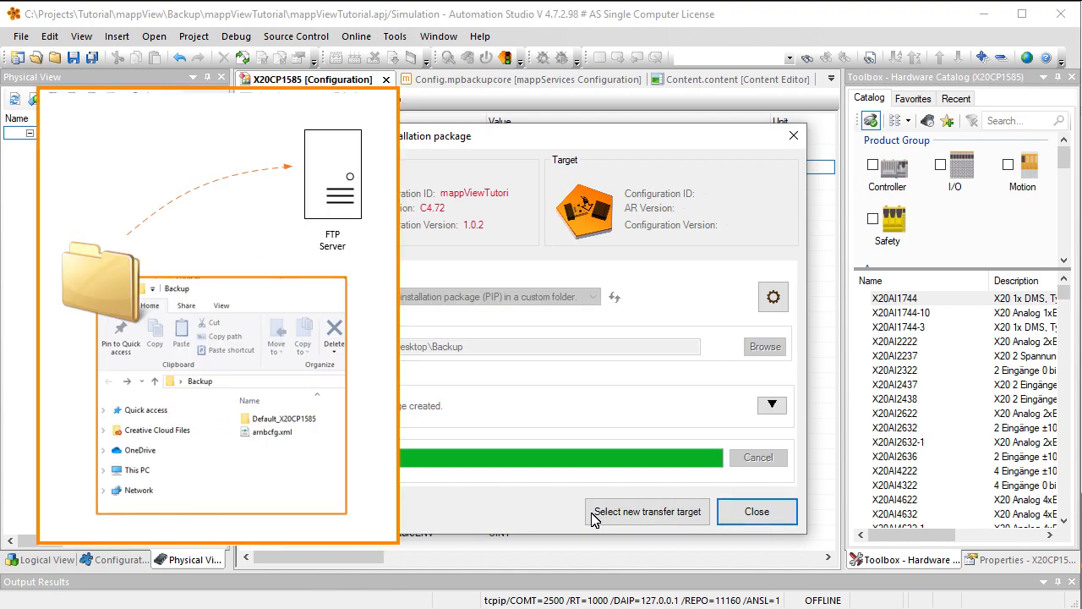